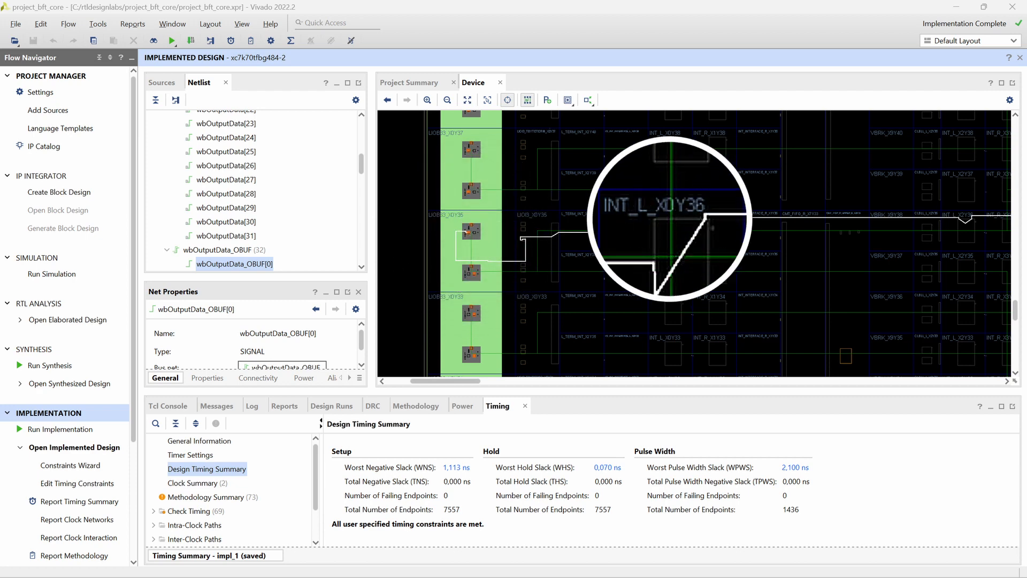
mouse_move(667, 216)
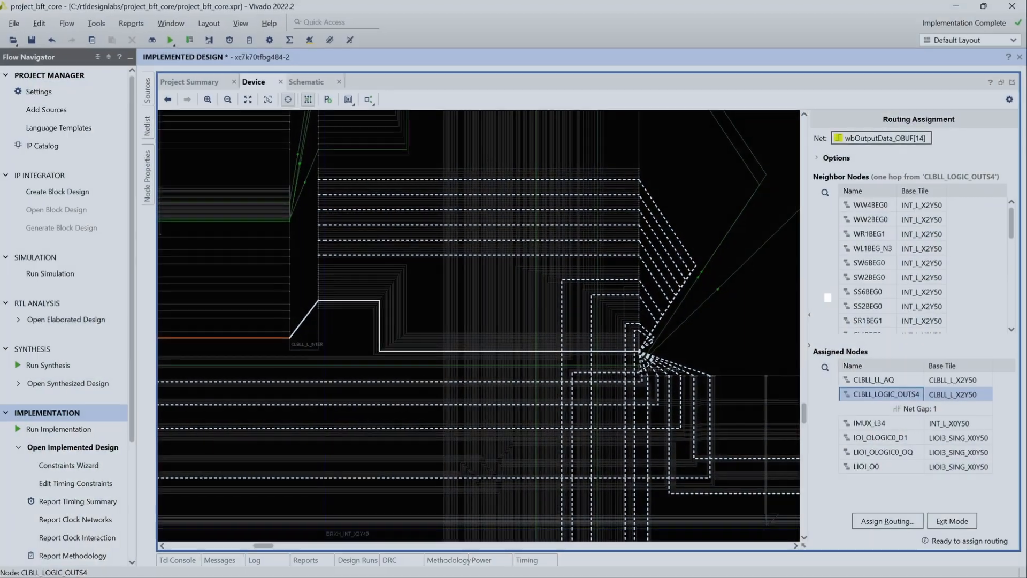
Assign the built route to wbOutputData_OBUF[14] with Fix Routing enabled and leave routing mode.
left_click(887, 521)
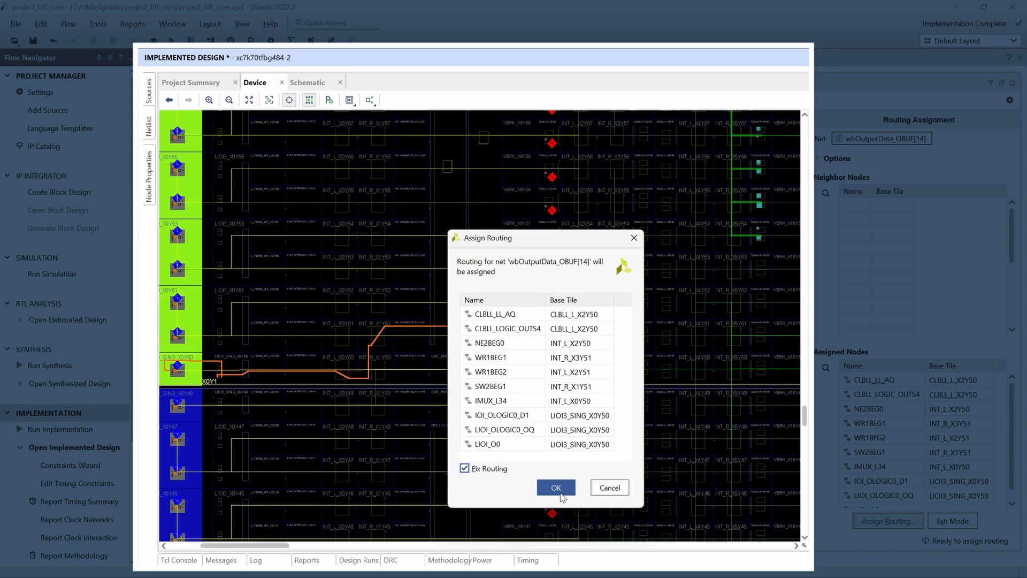
left_click(556, 488)
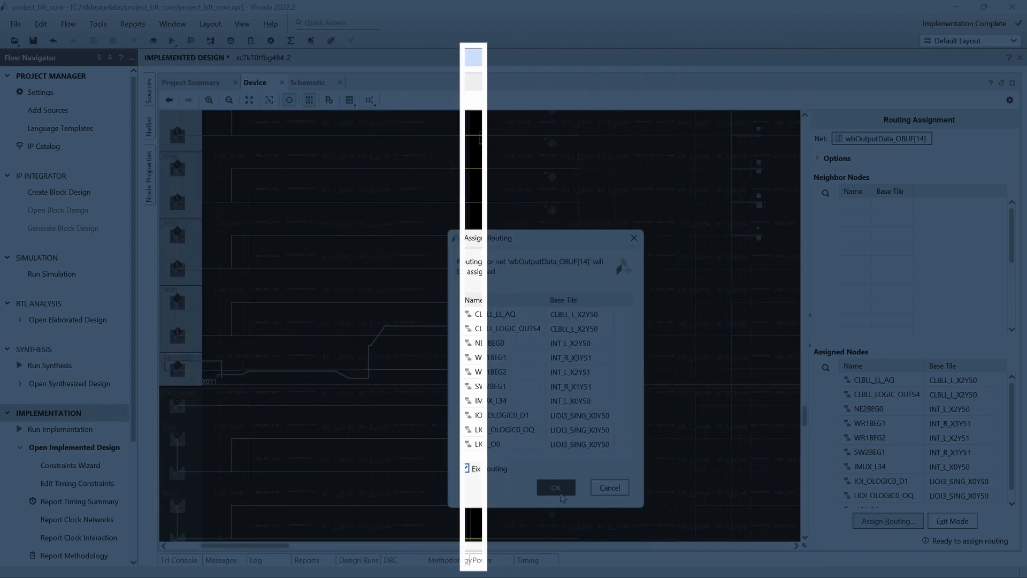
left_click(556, 488)
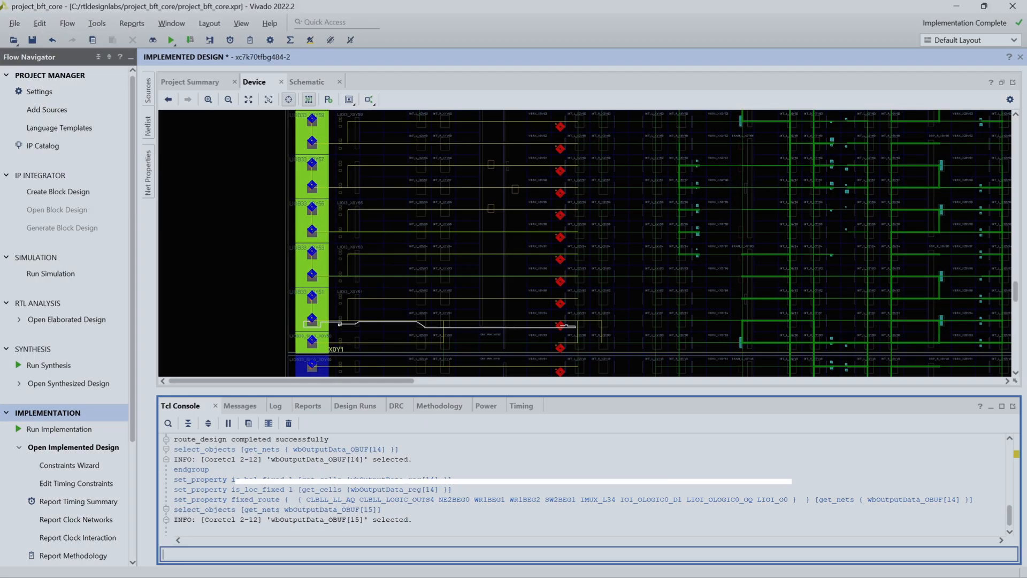